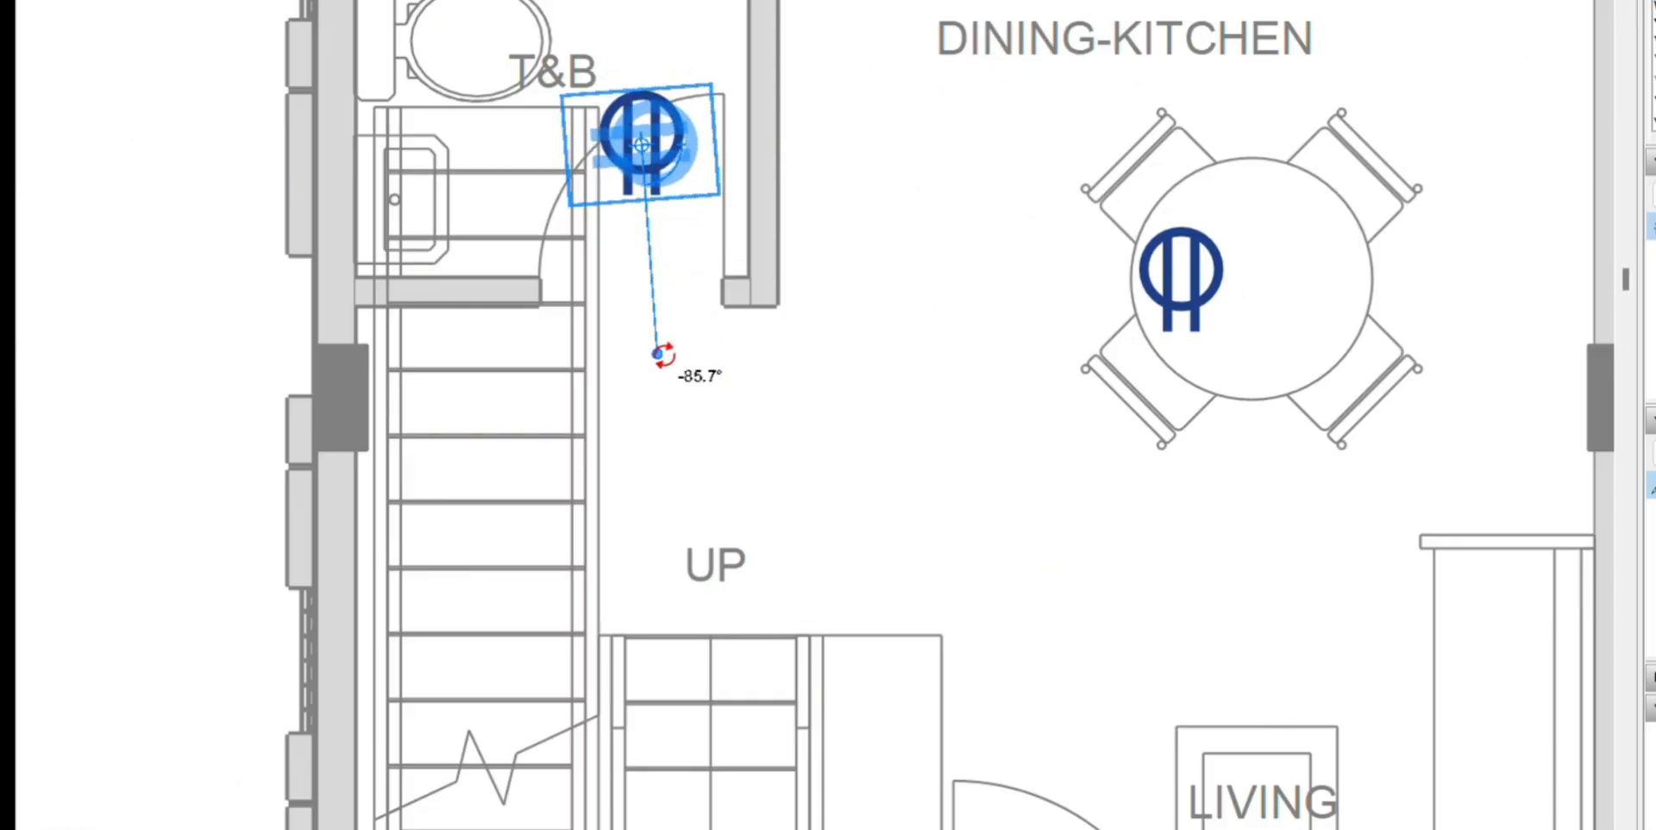
Step: Rotate the ceiling light symbol in the T&B room by about 86 degrees
drag(660, 352, 359, 139)
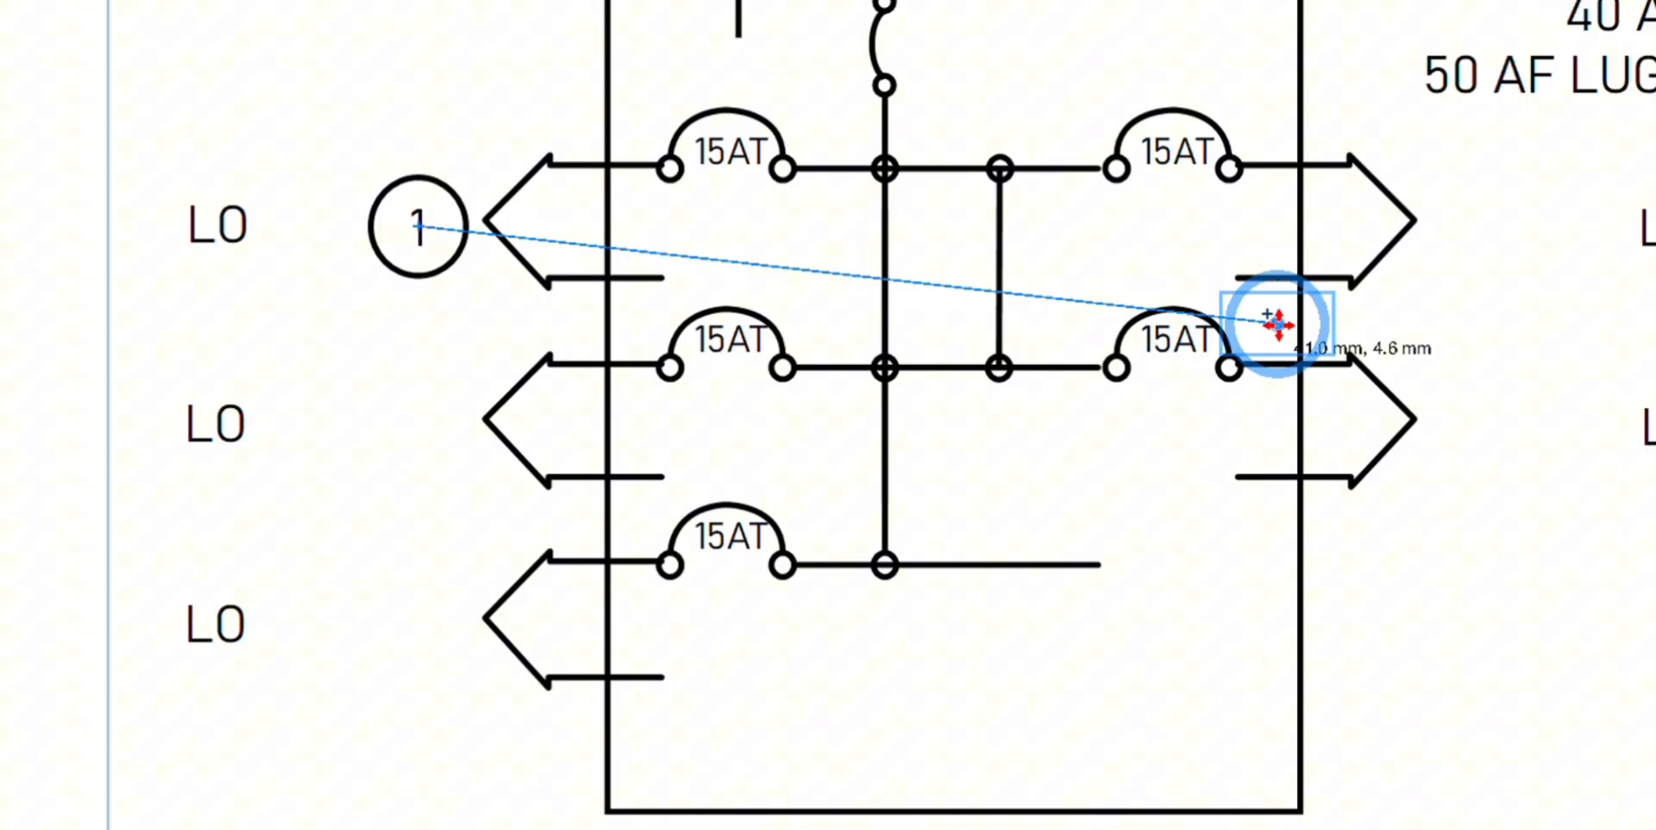
Step: Renumber the panel's circuit bubbles in sequence using Renumber Sequence on bubble 1
right_click(547, 83)
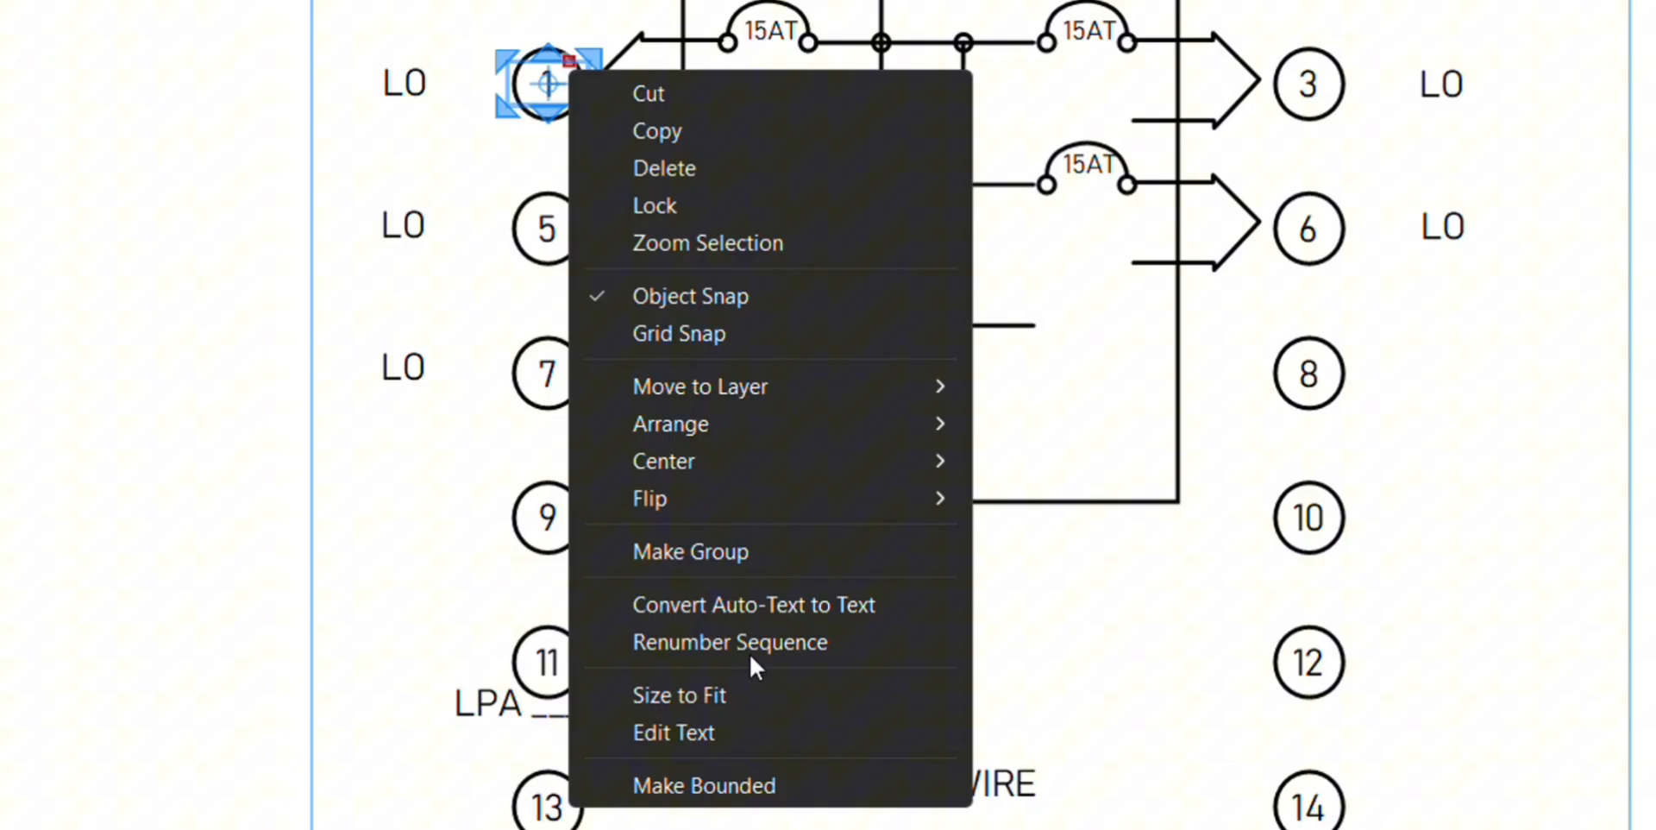
click(728, 642)
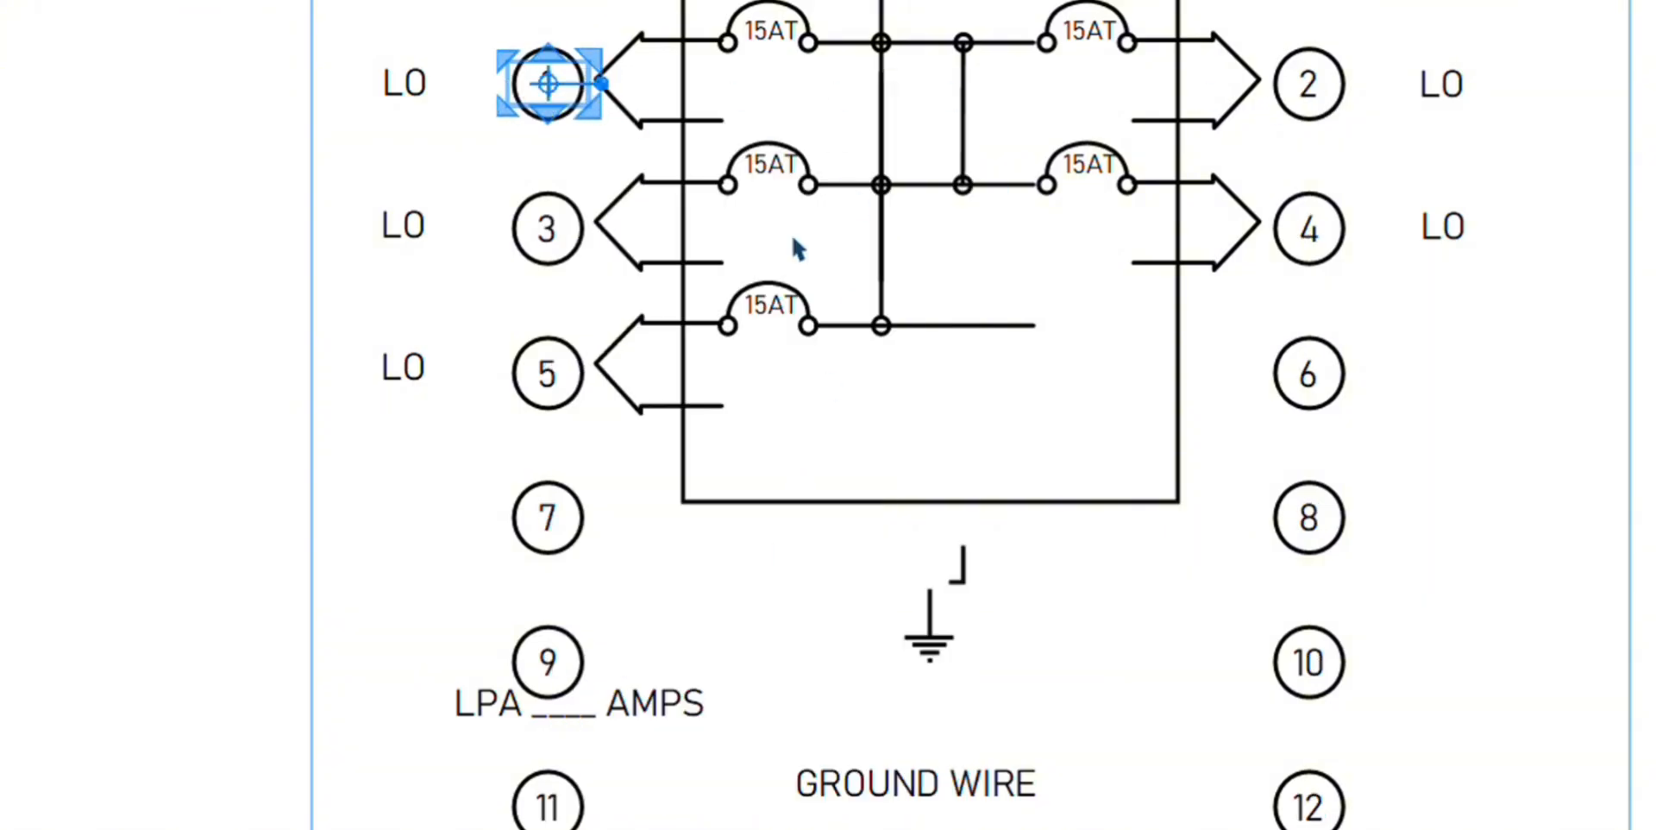